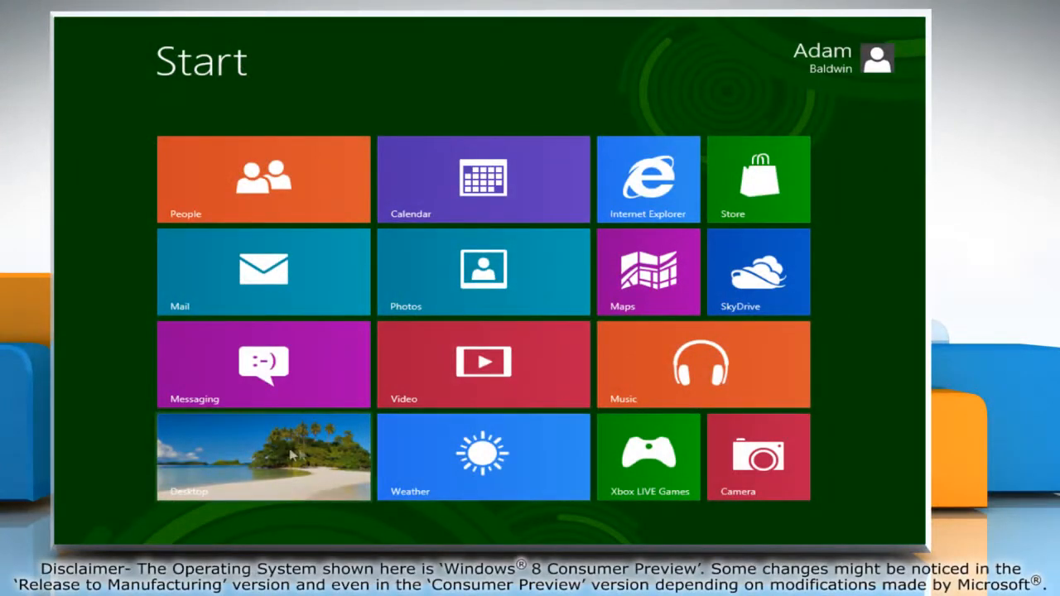
Go to the desktop and bring up the New item options on an empty area.
left_click(264, 457)
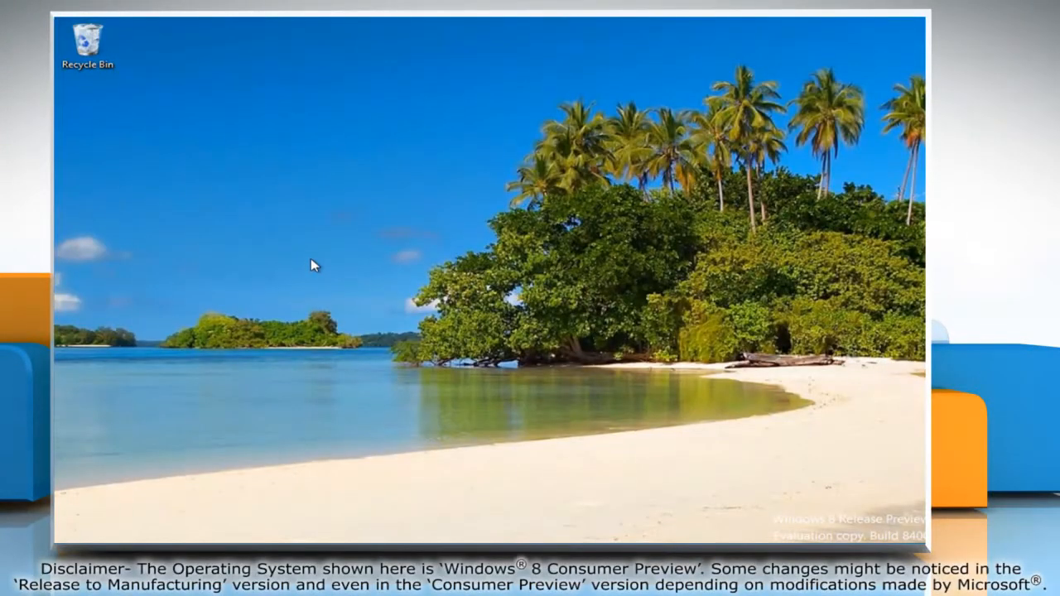
right_click(313, 265)
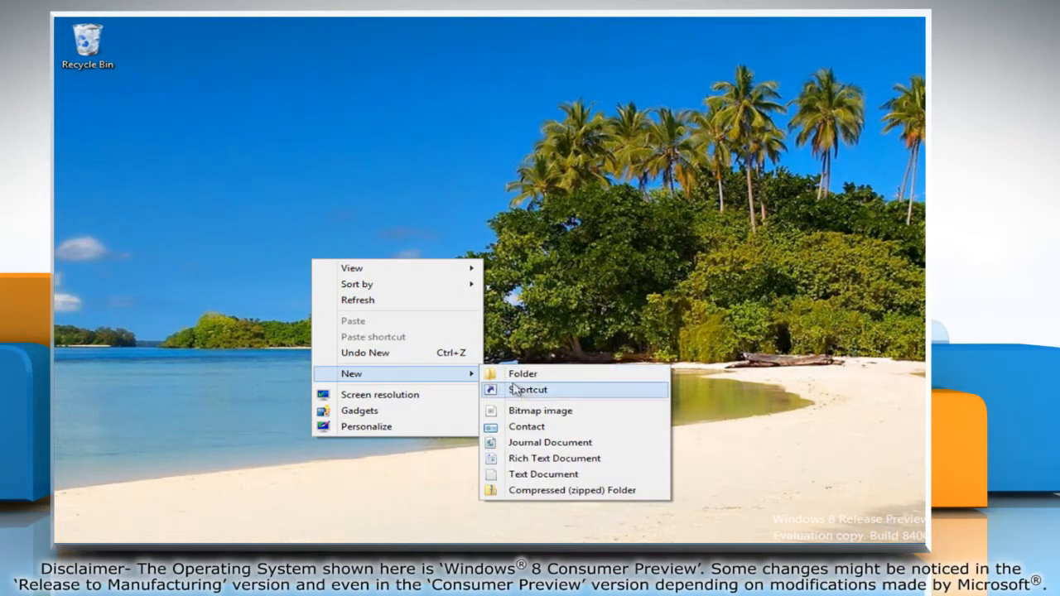
Start a new shortcut targeting %SystemRoot%\System32\shutdown.exe /s.
left_click(527, 389)
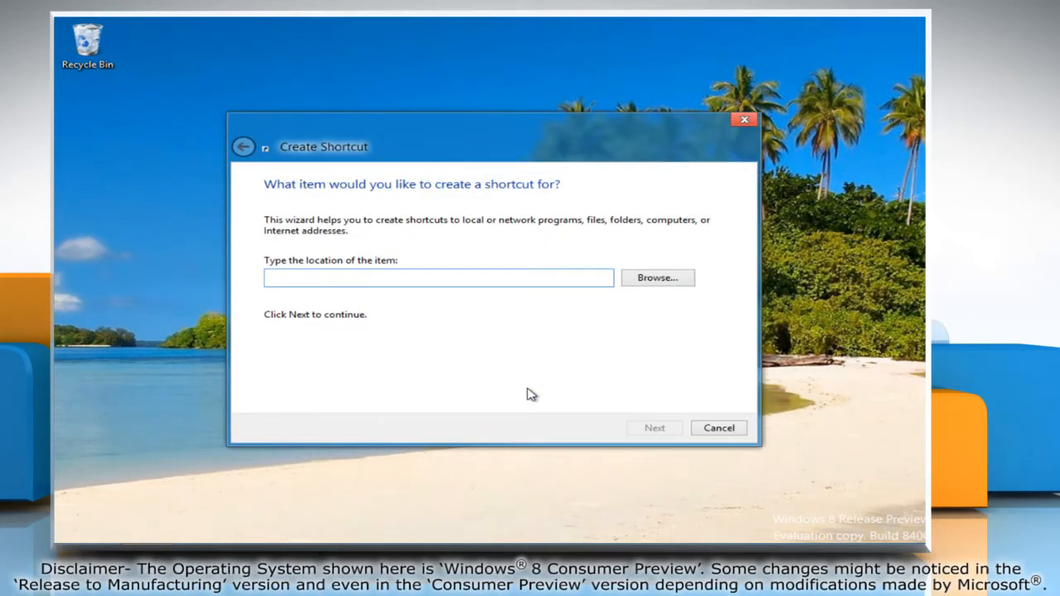
type("%")
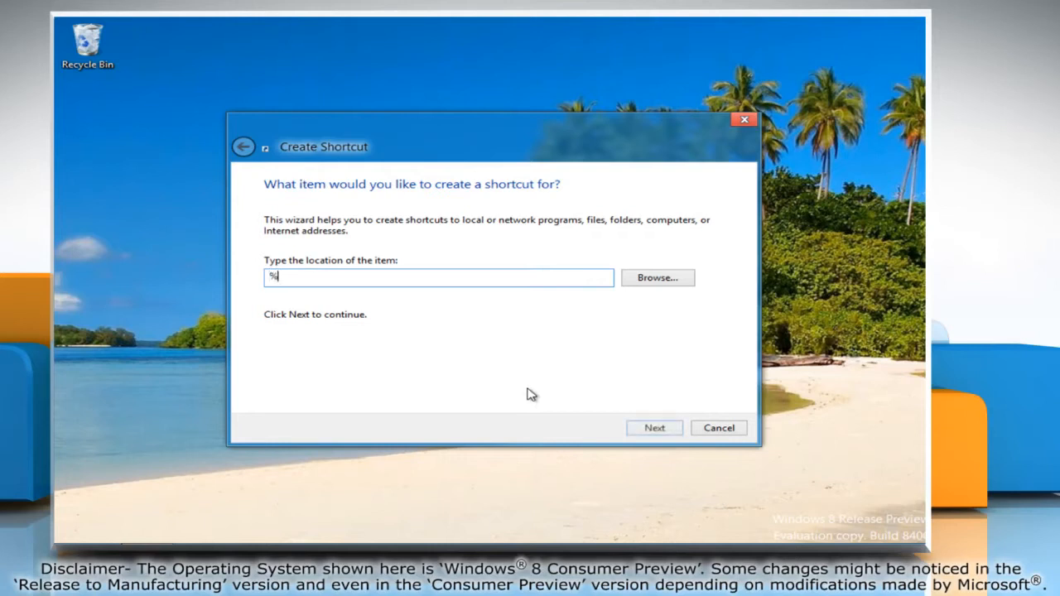
type("SystemRoot%\\System32\\")
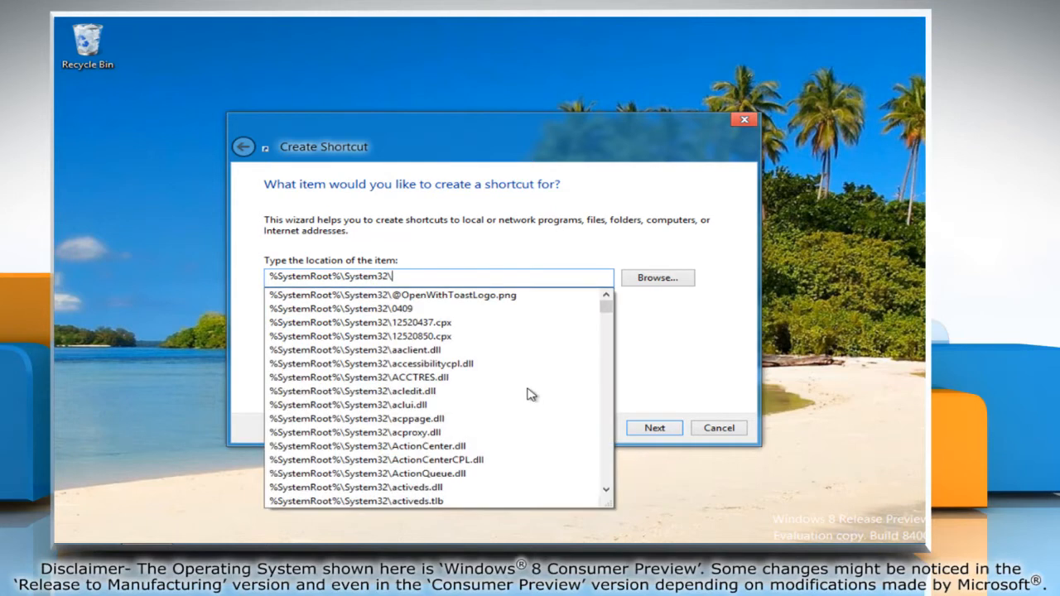
type("shutdown.exe")
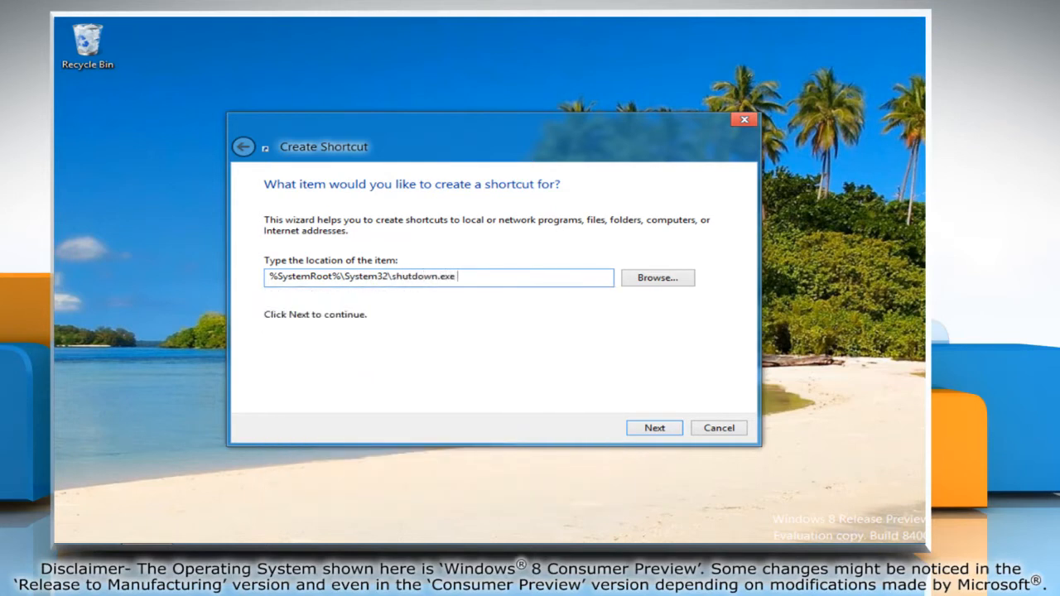
type("/s")
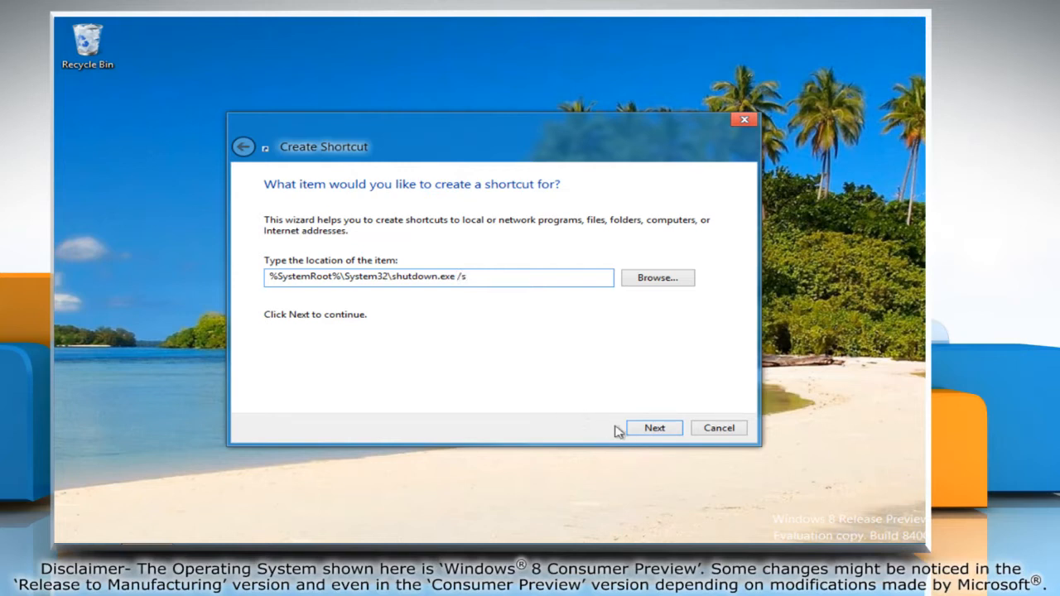
Name the shortcut 'Turn Off' and finish creating it.
left_click(654, 427)
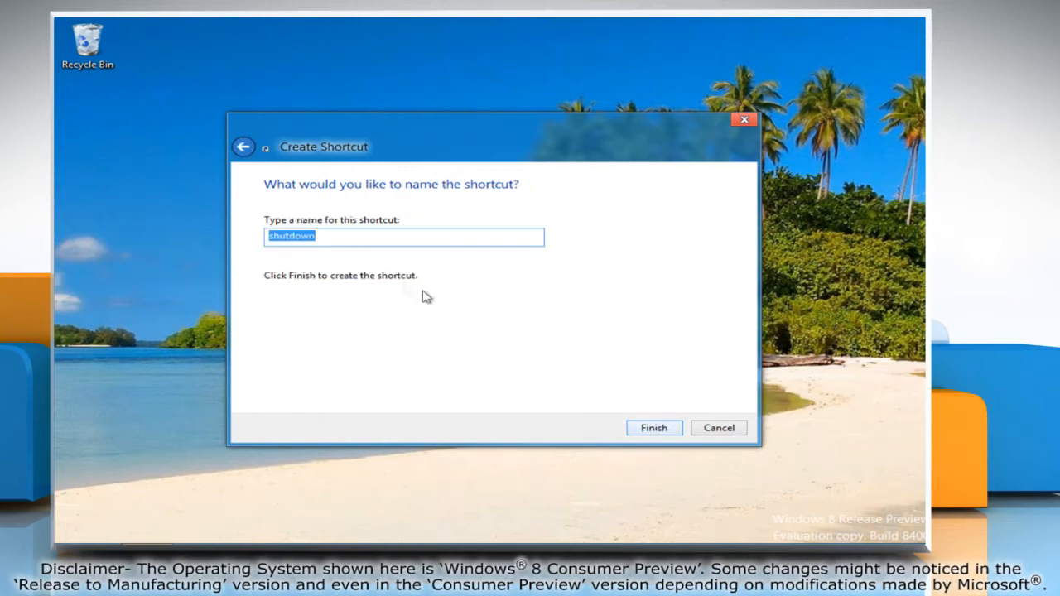
type("Turn")
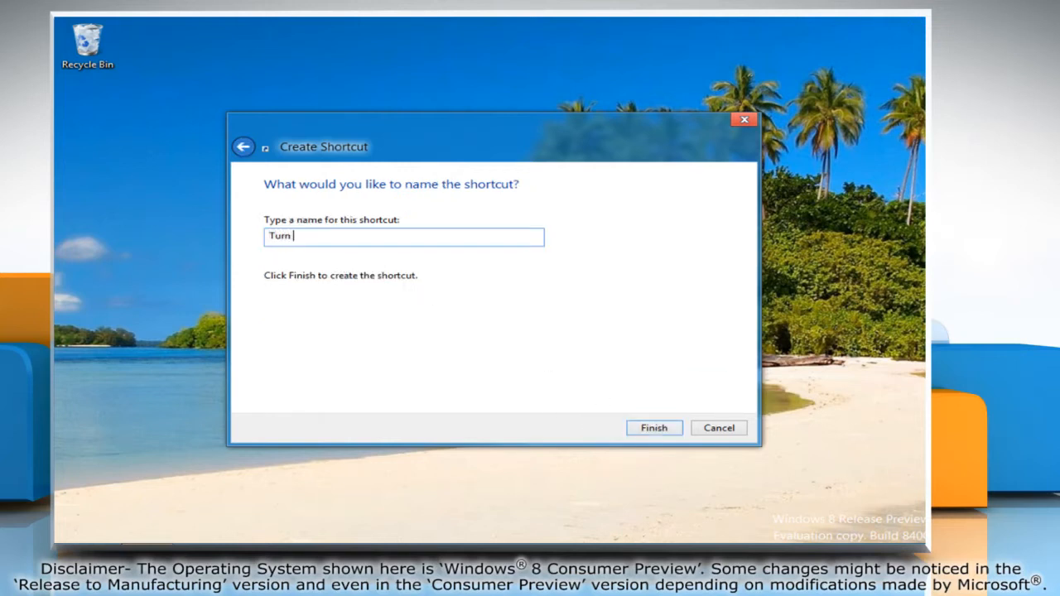
type("Off")
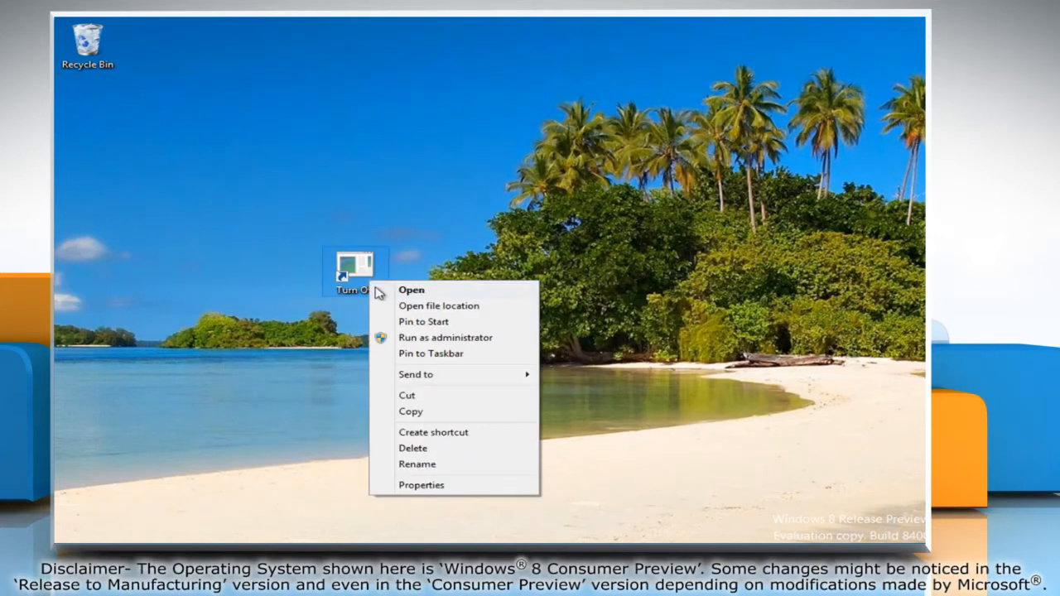
Give the Turn Off shortcut the red power icon in its properties.
left_click(420, 484)
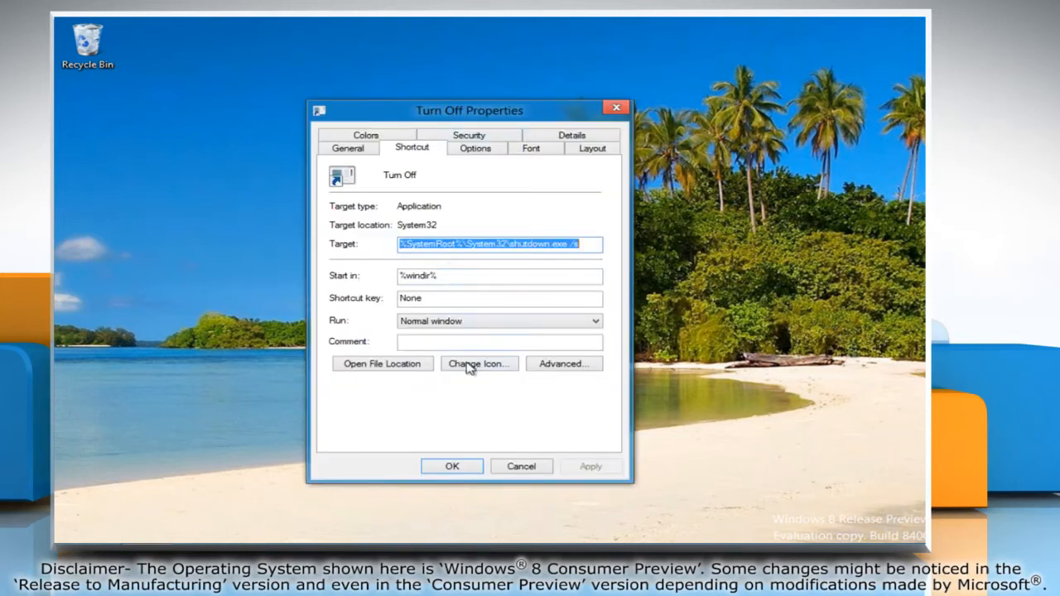
left_click(478, 364)
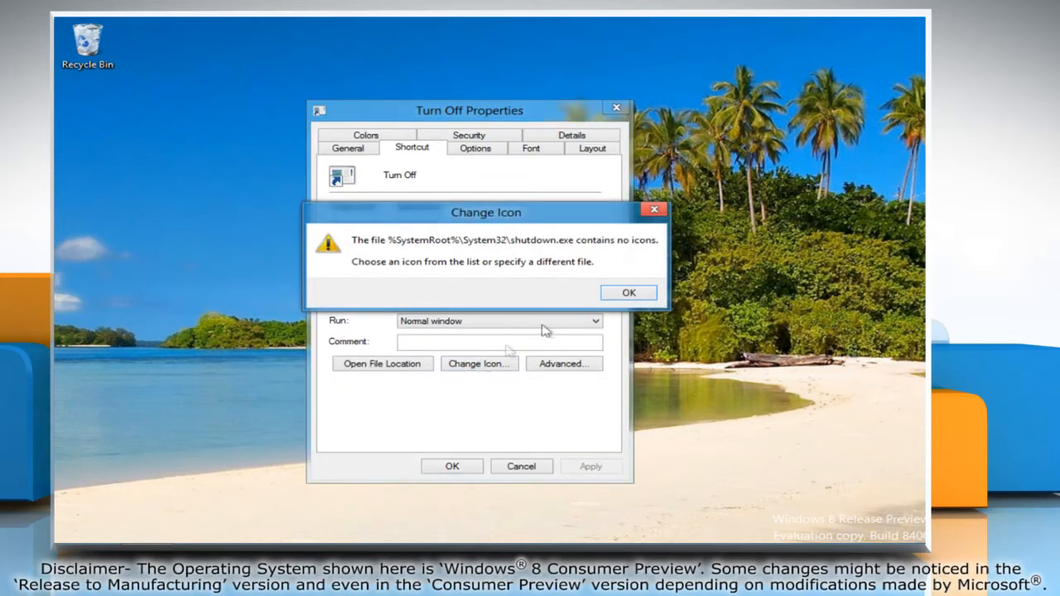
left_click(628, 292)
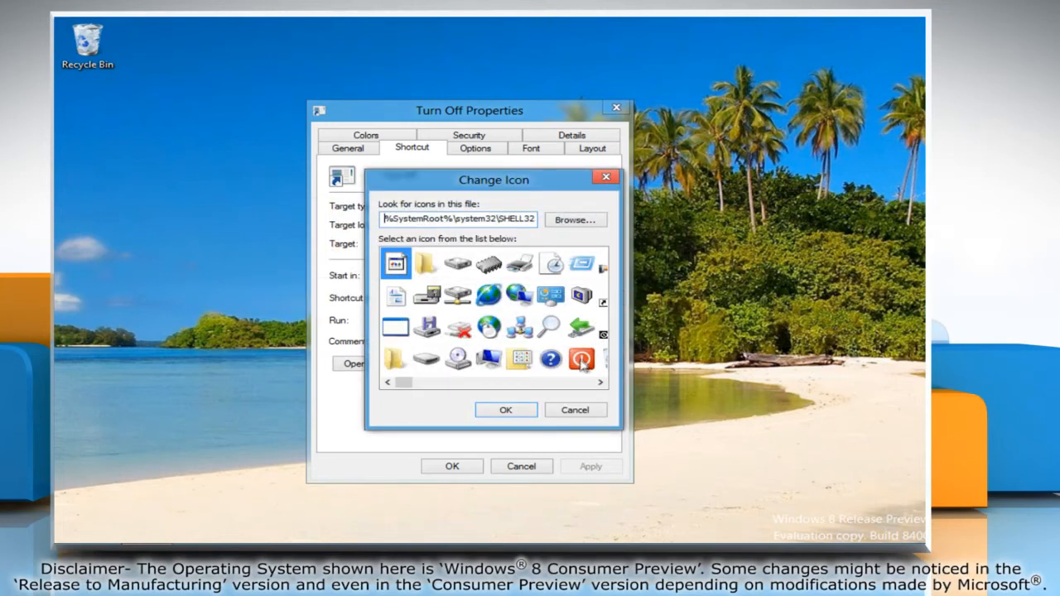
left_click(581, 359)
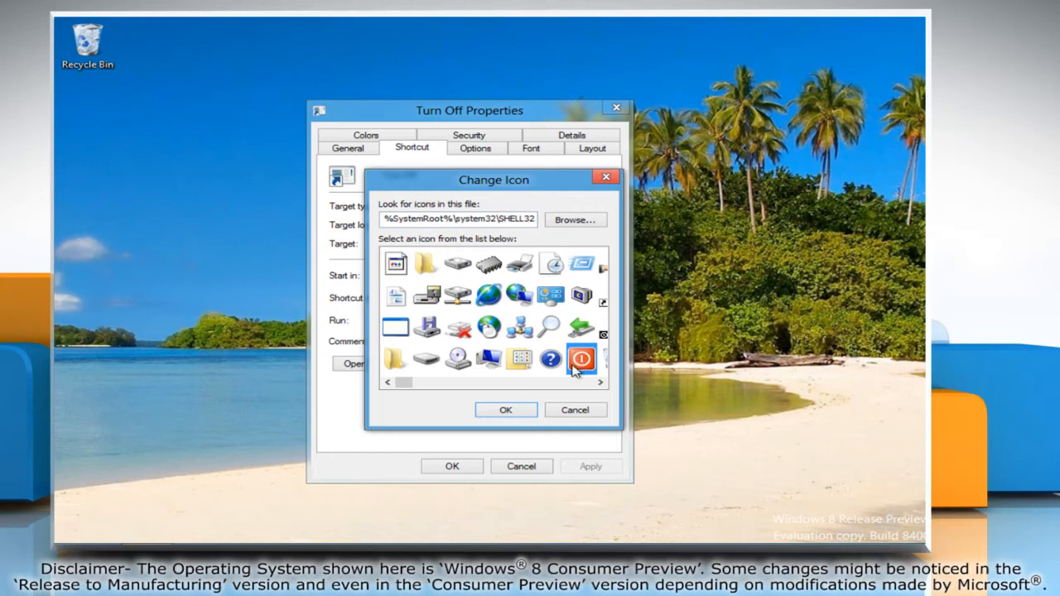
left_click(505, 409)
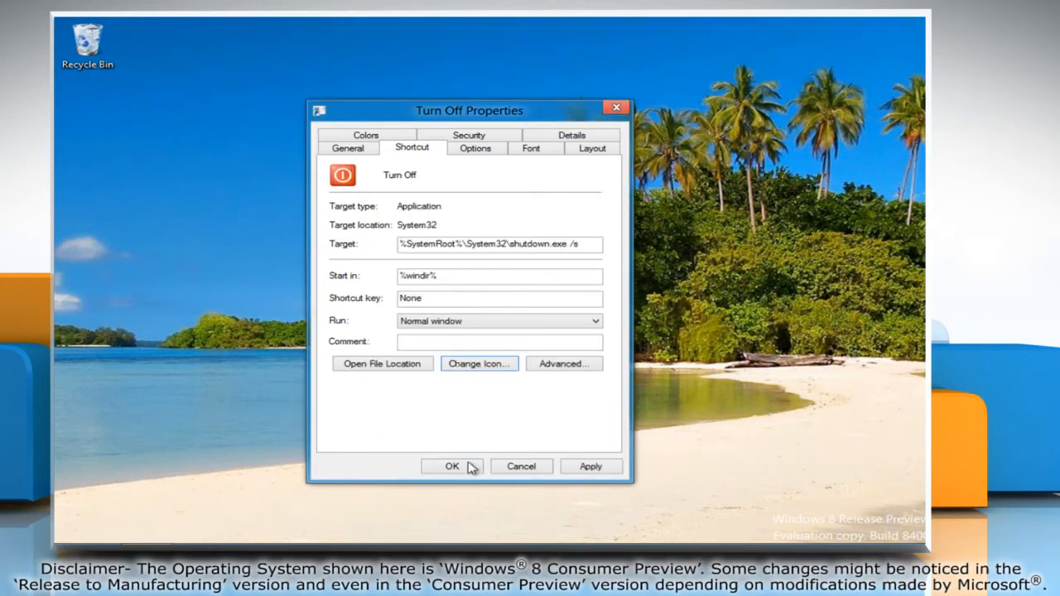
Apply the icon change, then double-click Turn Off to shut down Windows.
left_click(451, 465)
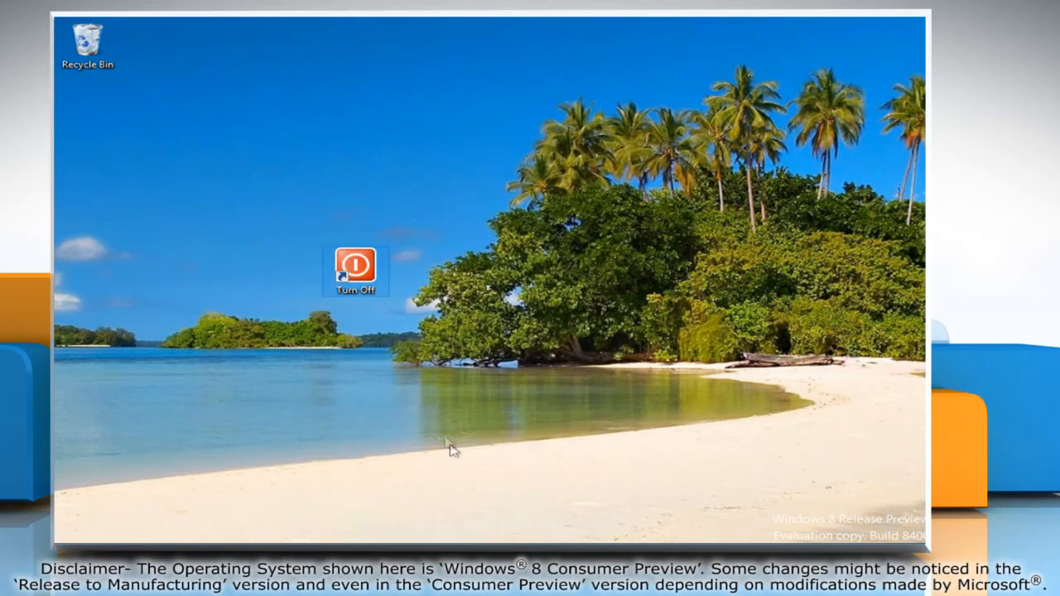
mouse_move(354, 271)
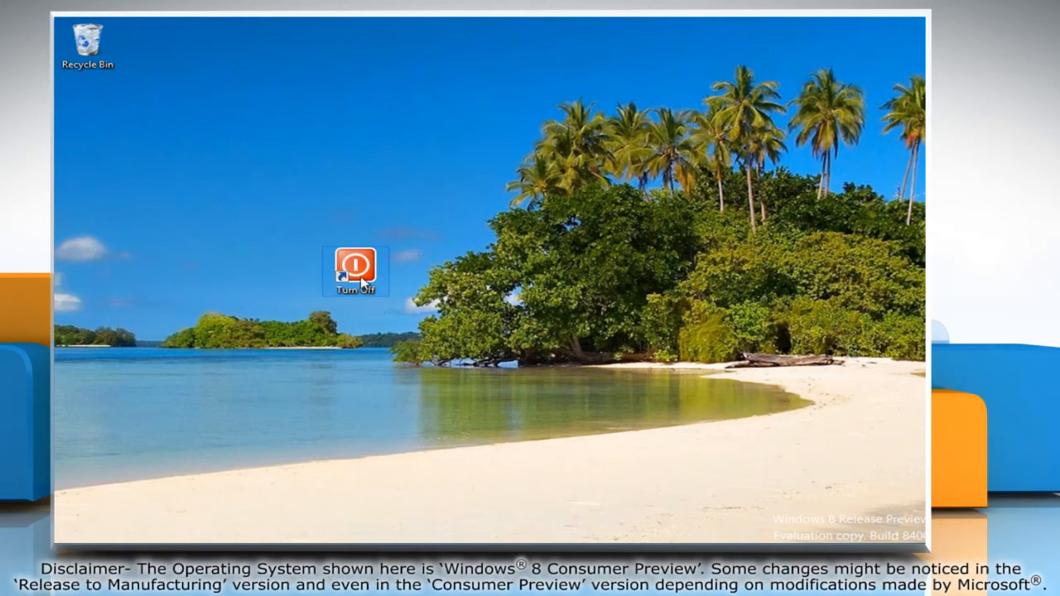
mouse_move(357, 269)
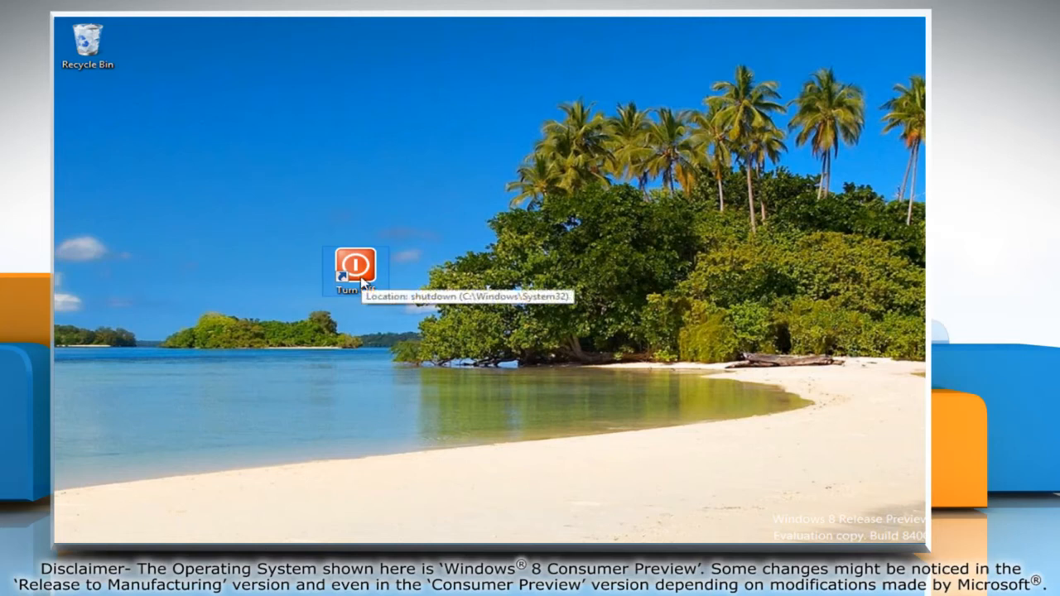
double_click(357, 269)
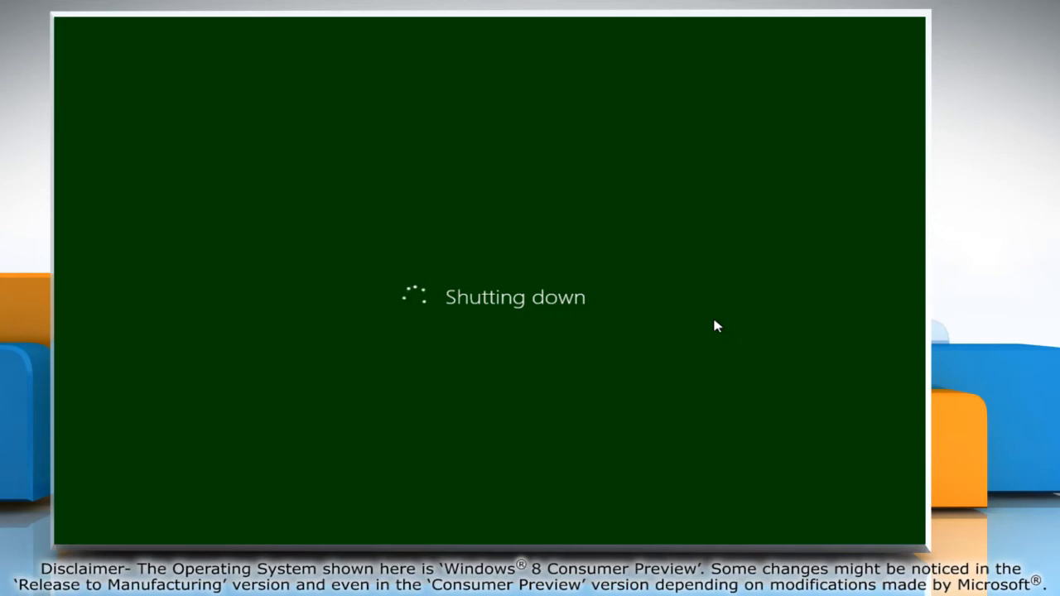